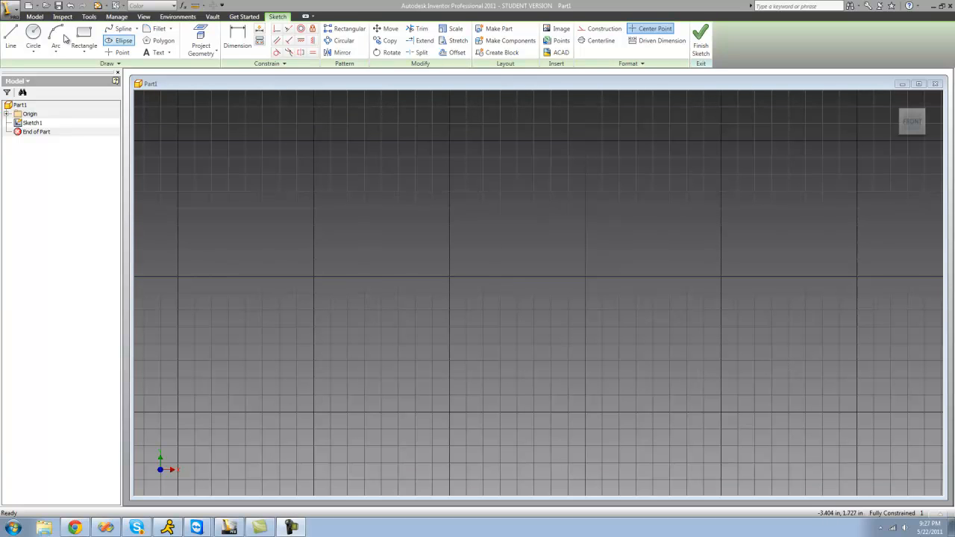
pyautogui.moveTo(163, 40)
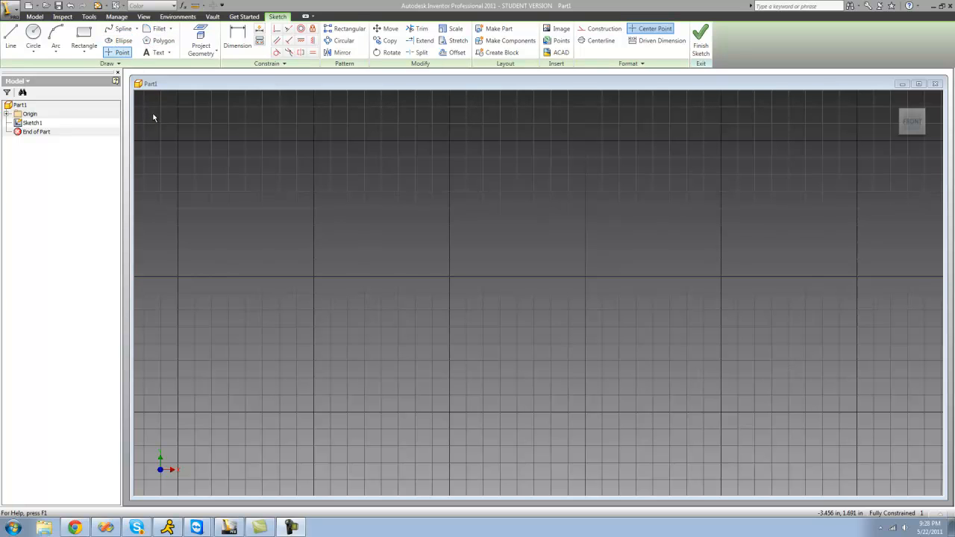
# - Activate the Polygon tool from the Sketch tab's Draw panel
pyautogui.click(120, 41)
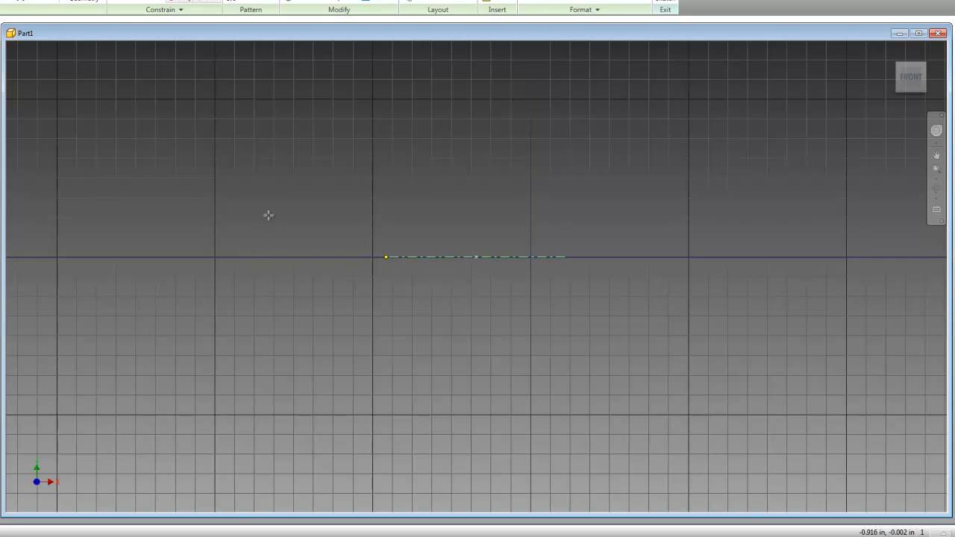
pyautogui.moveTo(217, 259)
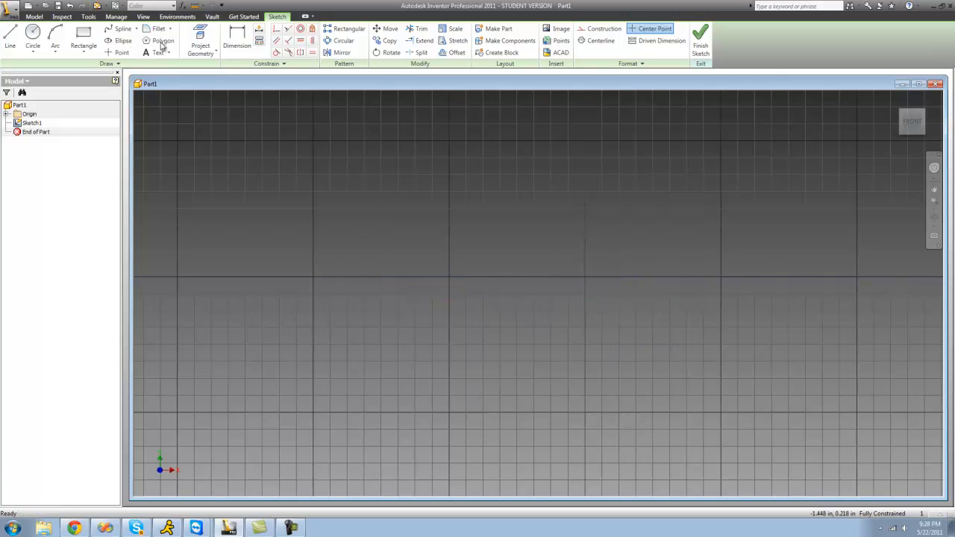
pyautogui.moveTo(241, 139)
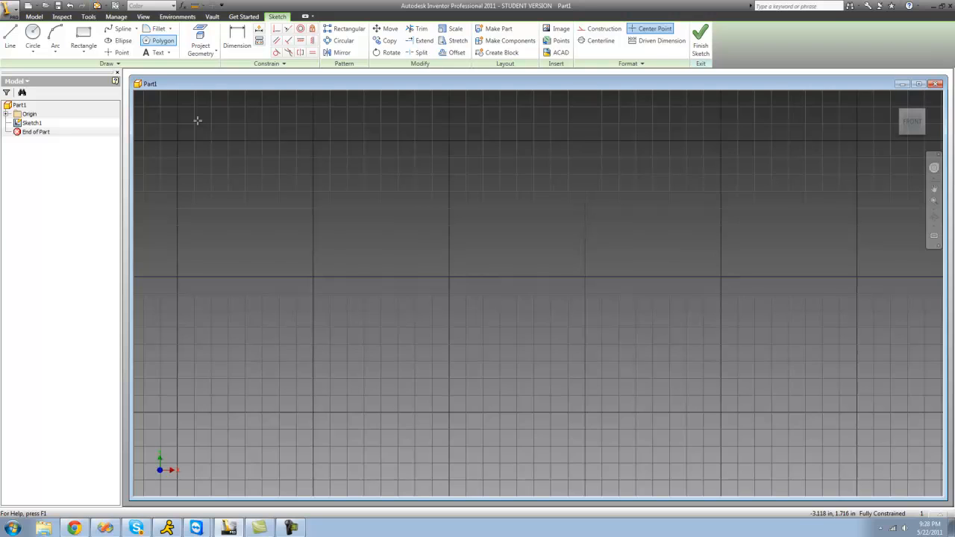
# - Configure the polygon as inscribed with 8 sides
pyautogui.click(156, 39)
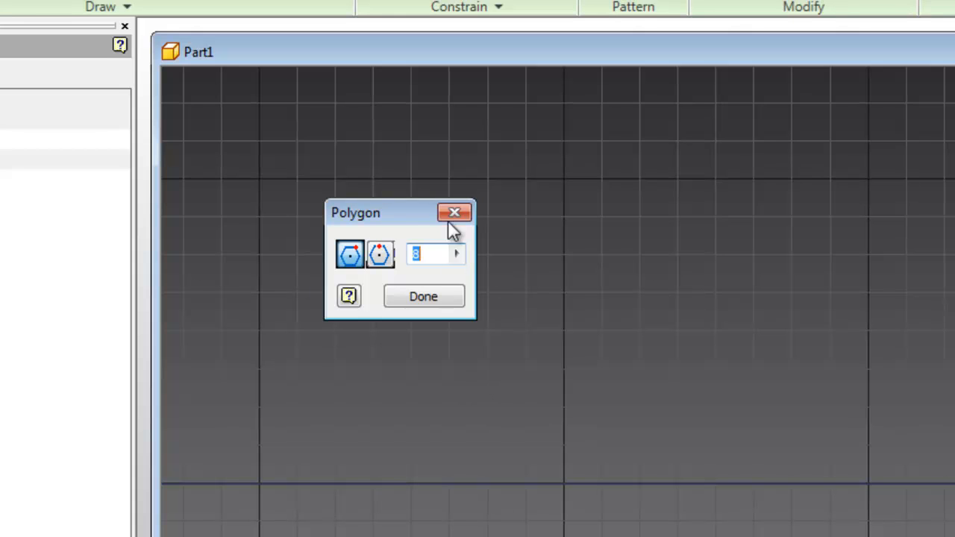
pyautogui.moveTo(411, 209)
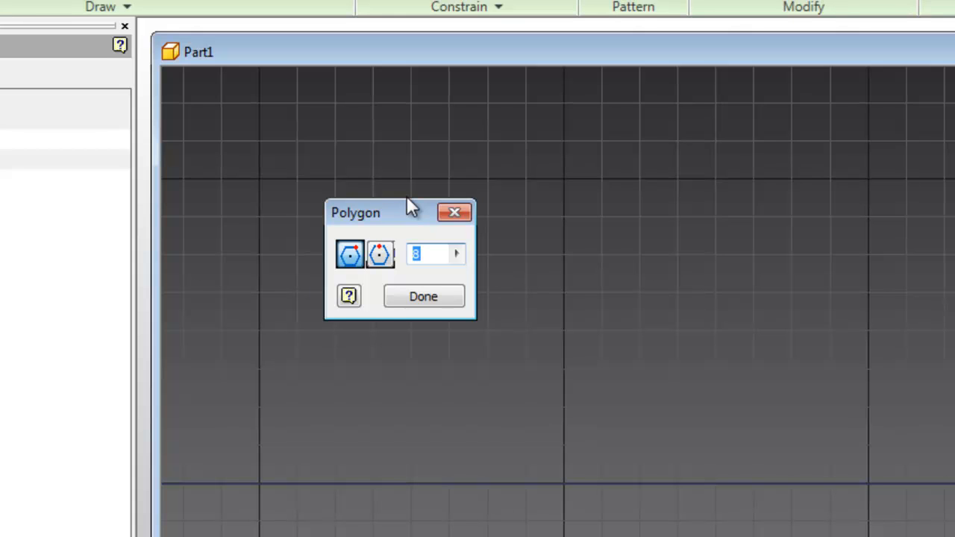
pyautogui.click(377, 255)
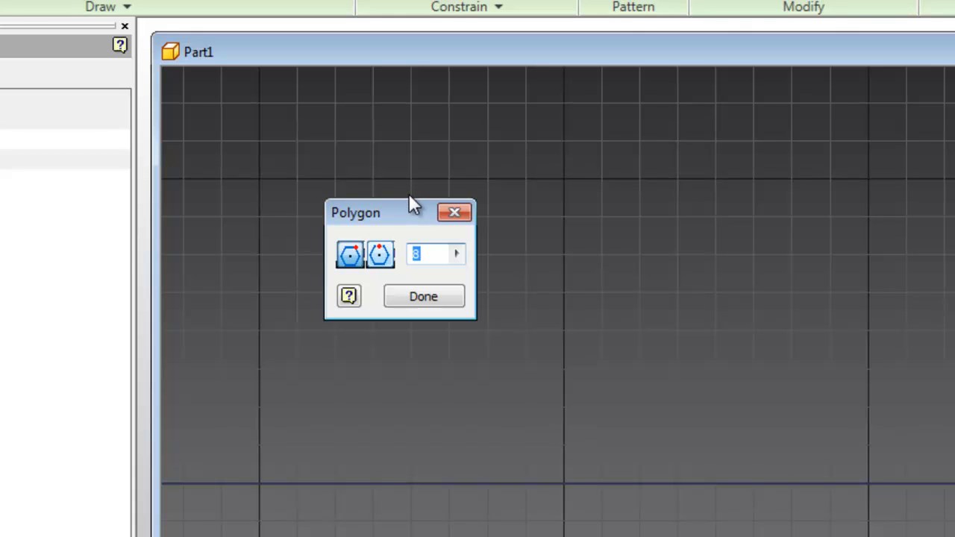
pyautogui.moveTo(408, 165)
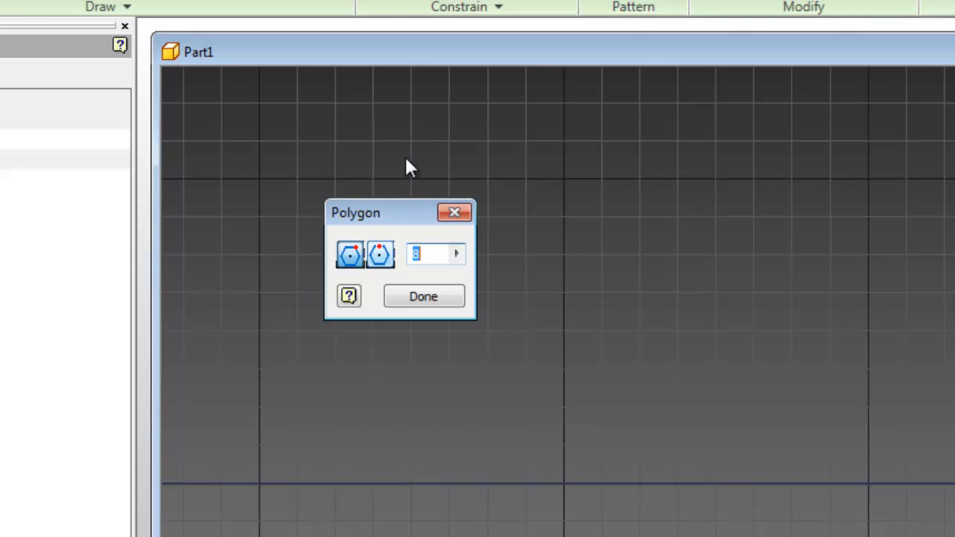
pyautogui.moveTo(558, 293)
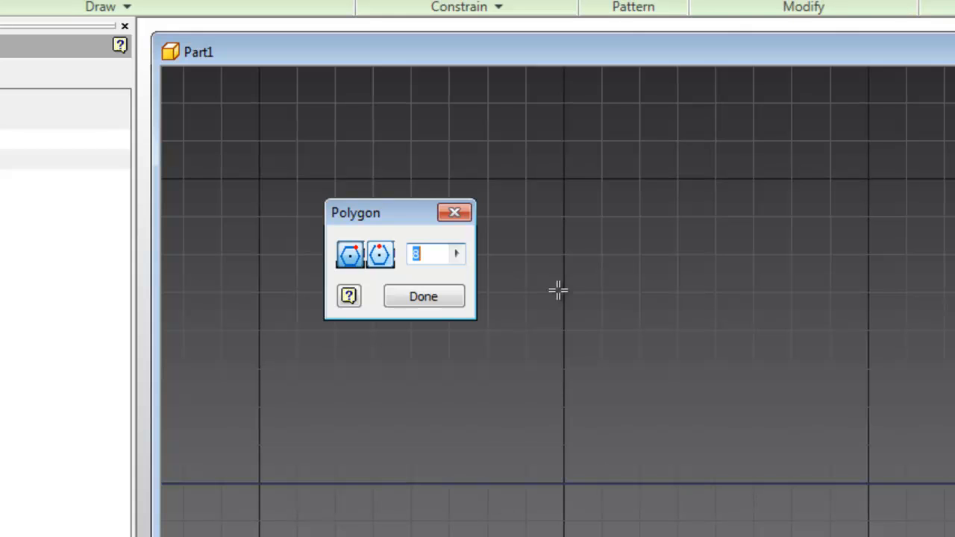
pyautogui.moveTo(485, 213)
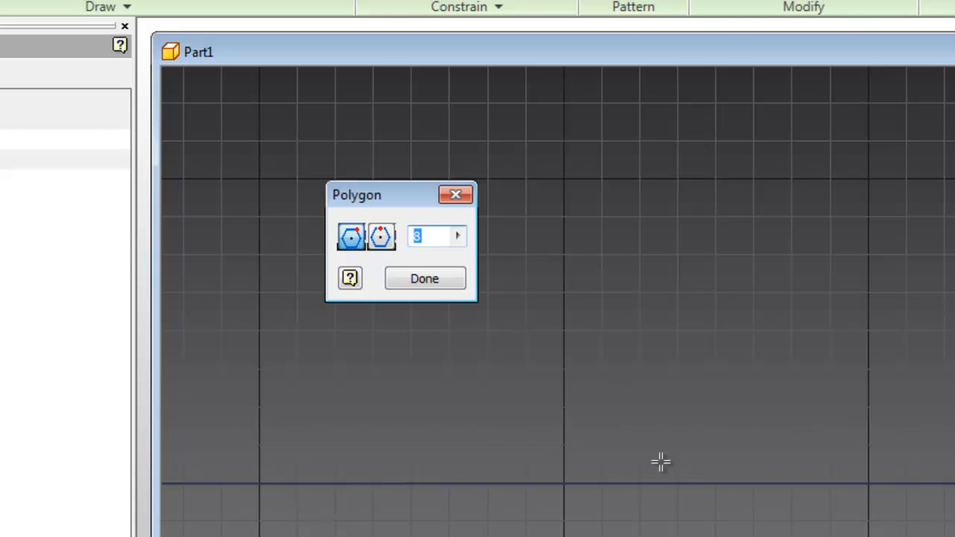
pyautogui.moveTo(858, 449)
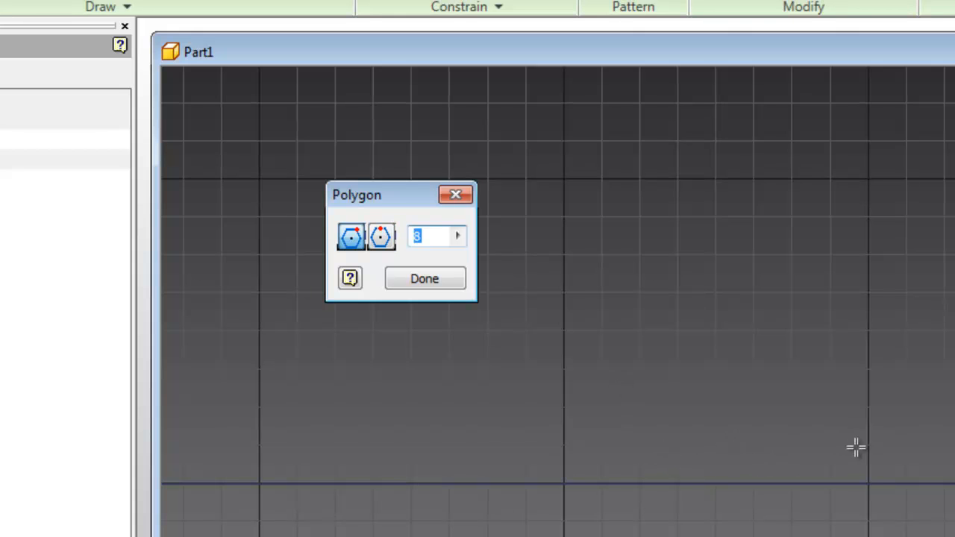
pyautogui.moveTo(785, 358)
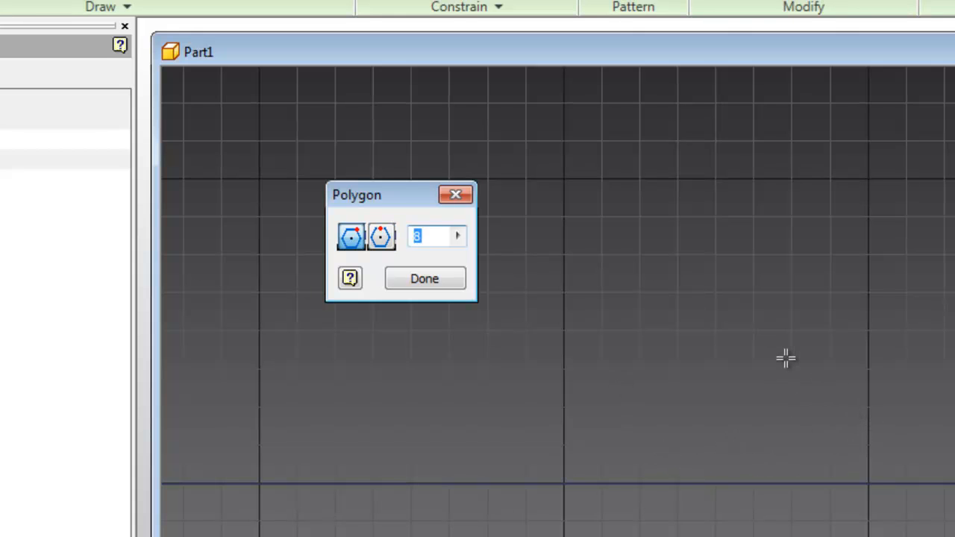
pyautogui.moveTo(760, 396)
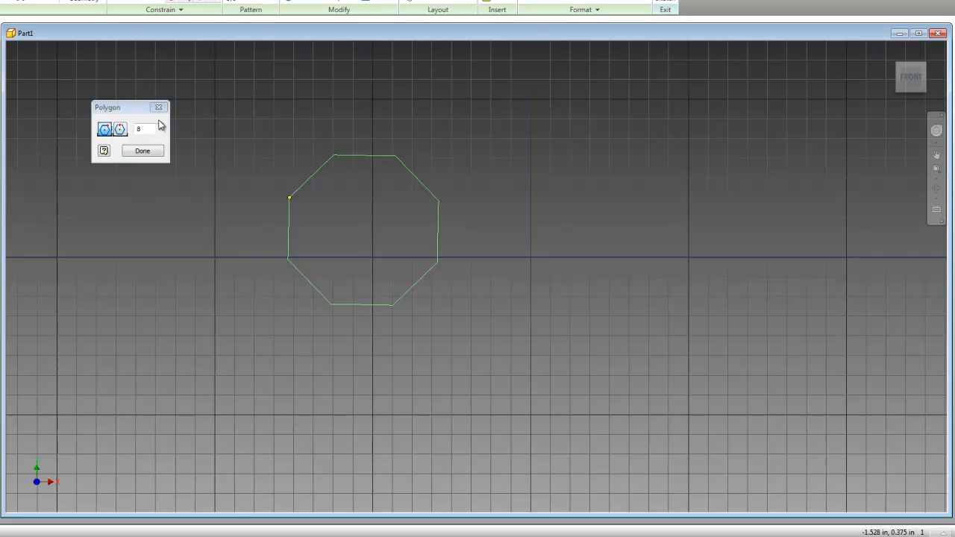
pyautogui.moveTo(309, 149)
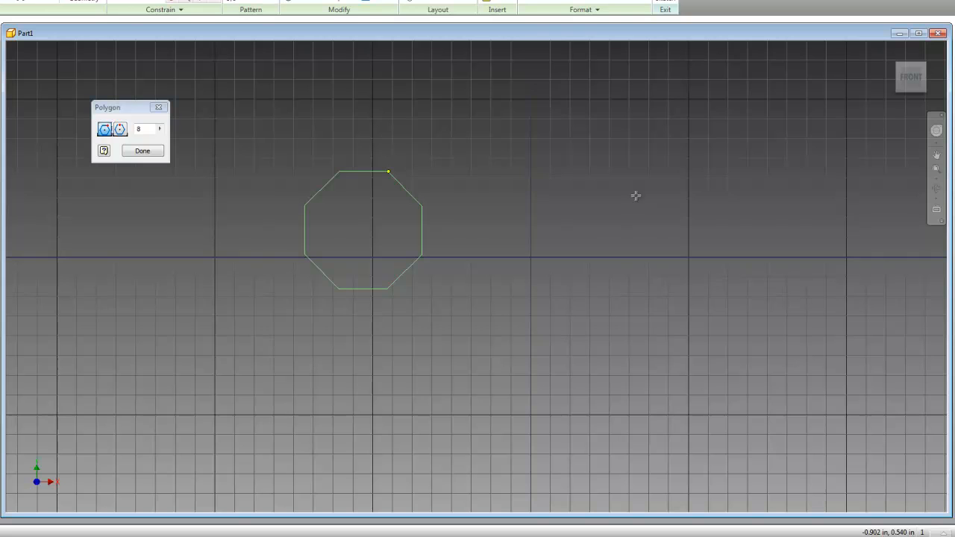
pyautogui.moveTo(596, 149)
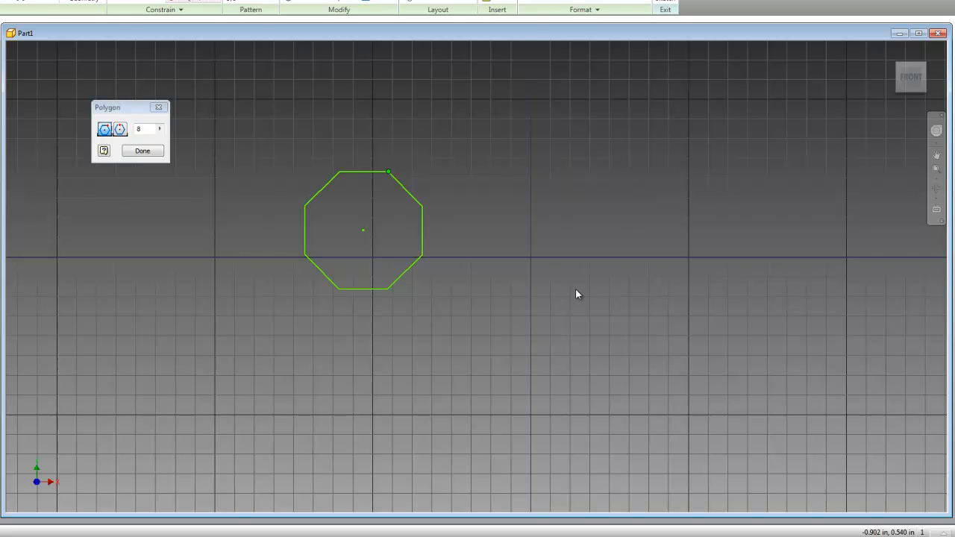
# - Place the octagon left of centre, straddling the horizontal axis
pyautogui.click(141, 150)
pyautogui.write('6')
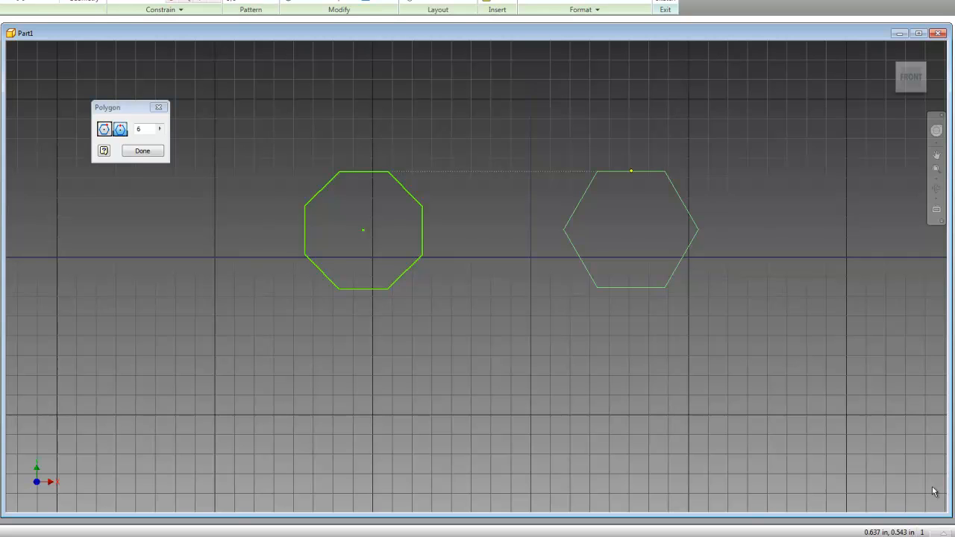
# - Finish the circumscribed hexagon beside the octagon and end polygon drawing
pyautogui.rightClick(571, 321)
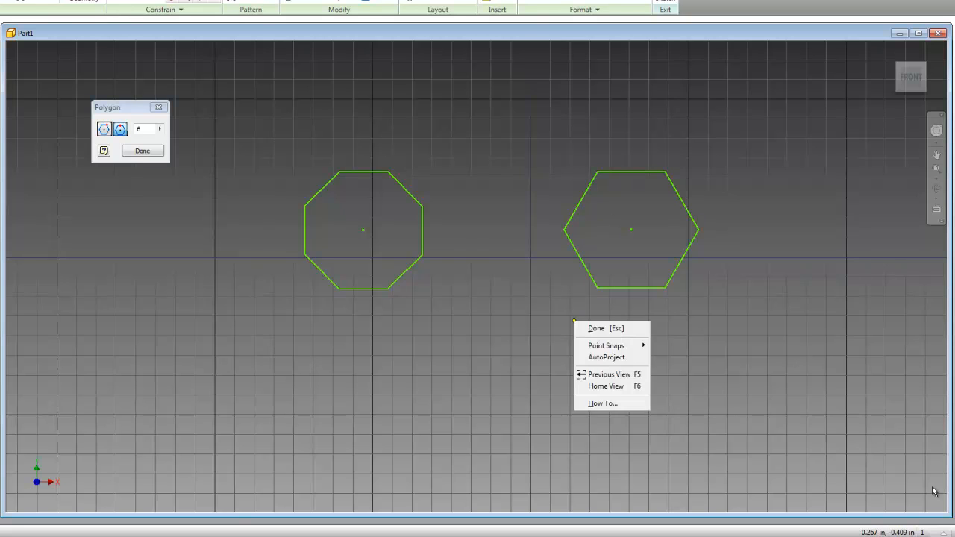